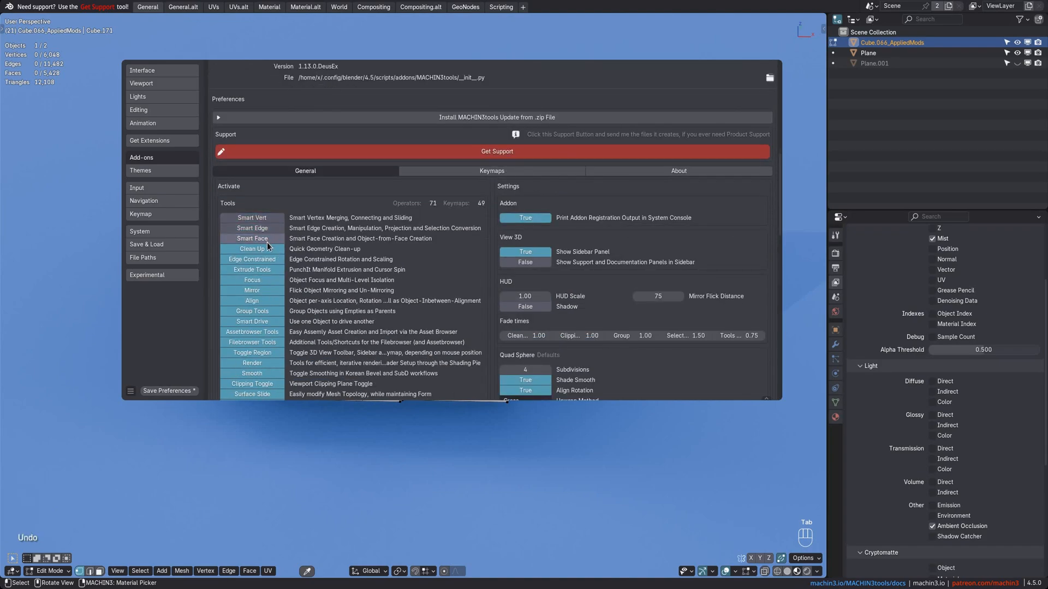
Step: Review the MACHIN3tools tool list, then close Preferences to return to the Edit Mode mesh
scroll("down", 3)
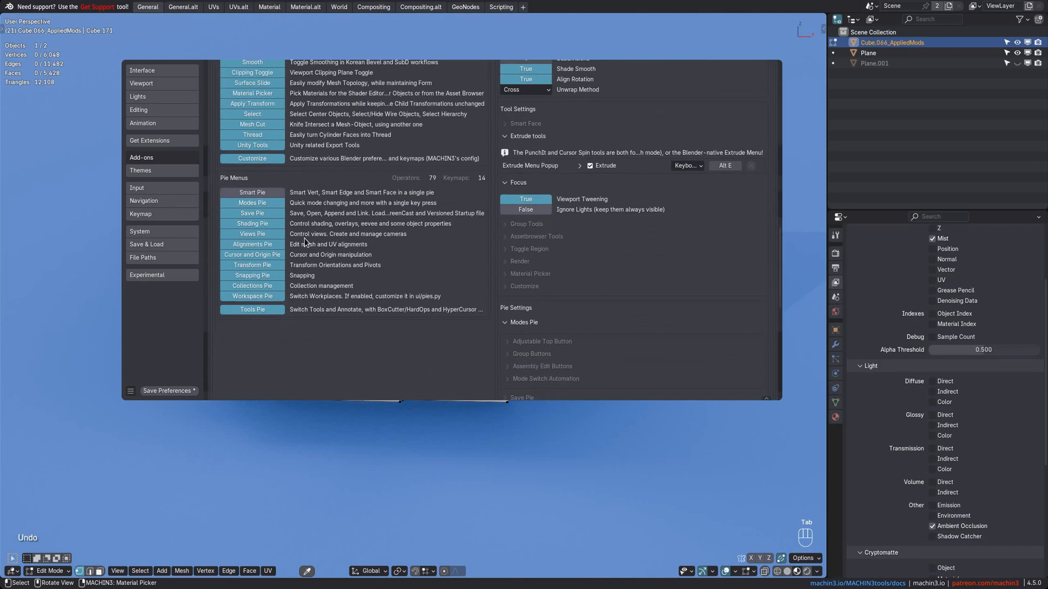
left_click(252, 192)
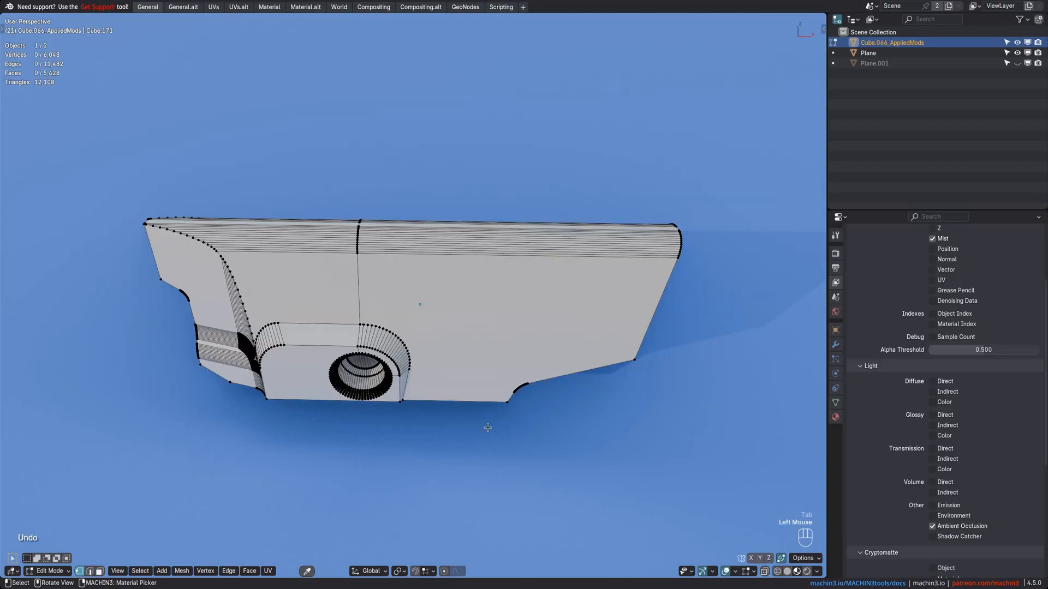
Step: Zoom in on the curved strip beside the circular recess
scroll("down", 3)
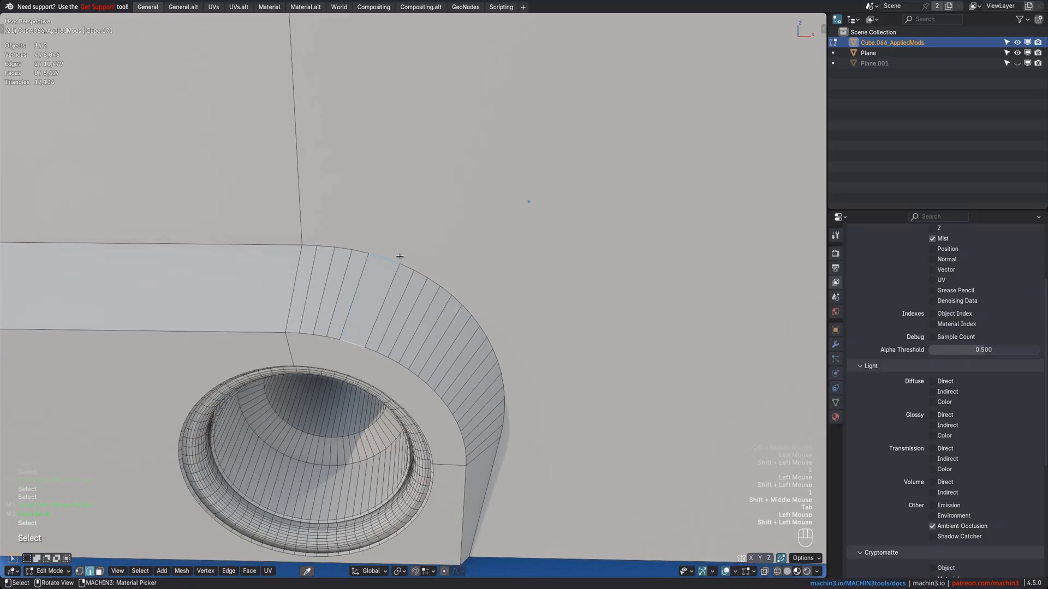
mouse_move(399, 263)
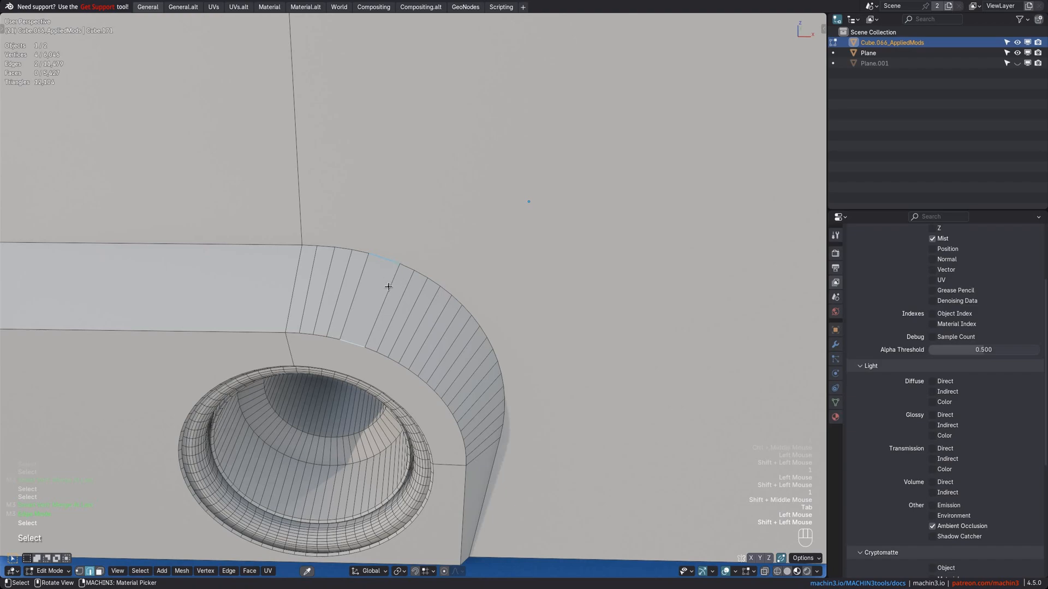
mouse_move(386, 297)
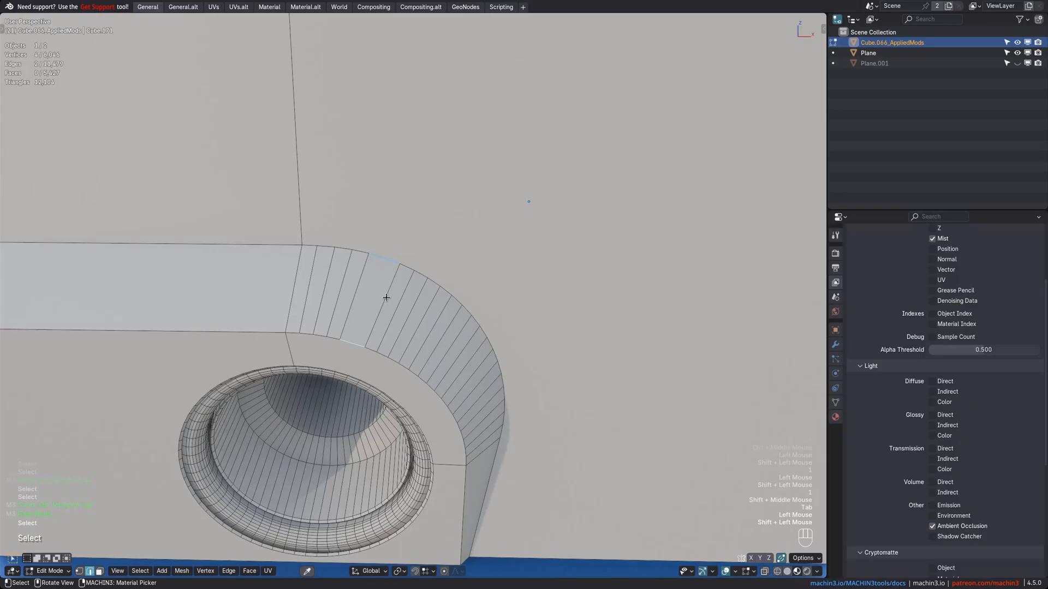
mouse_move(362, 283)
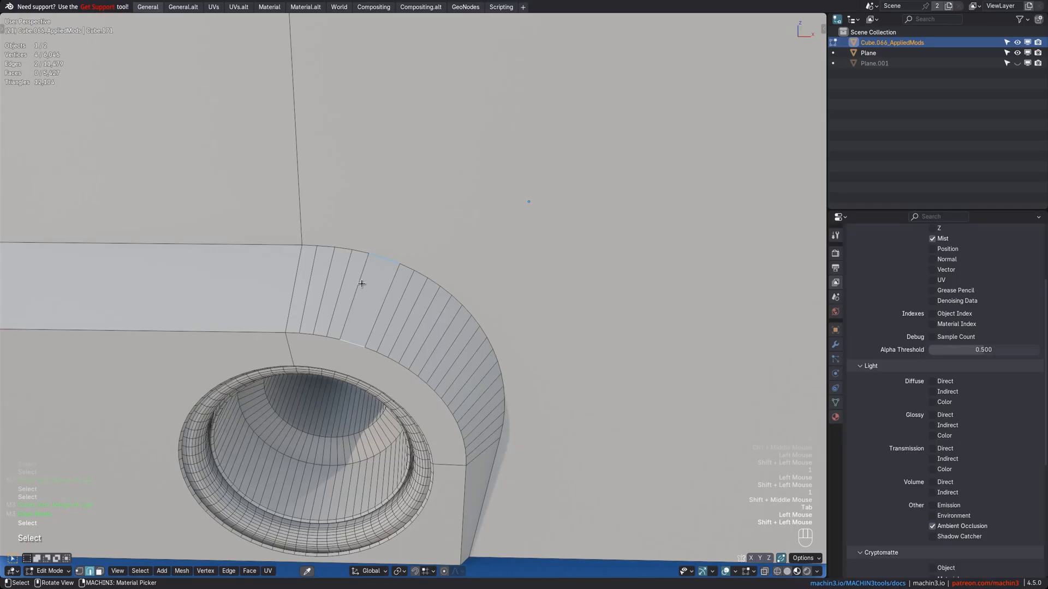
mouse_move(354, 291)
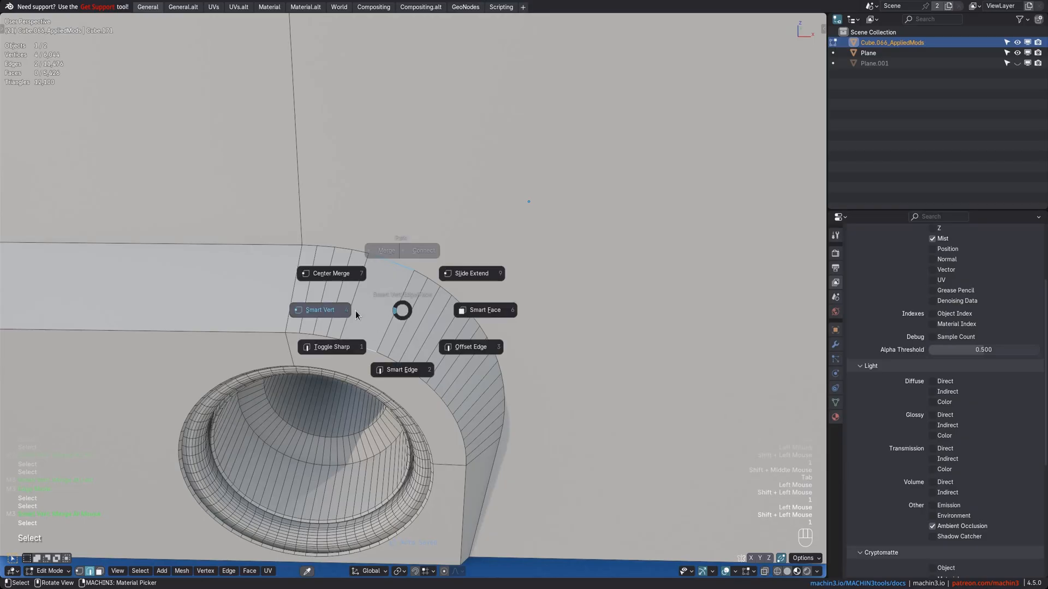
Step: Select the rim edge loop and mark it sharp with Toggle Sharp
left_click(319, 310)
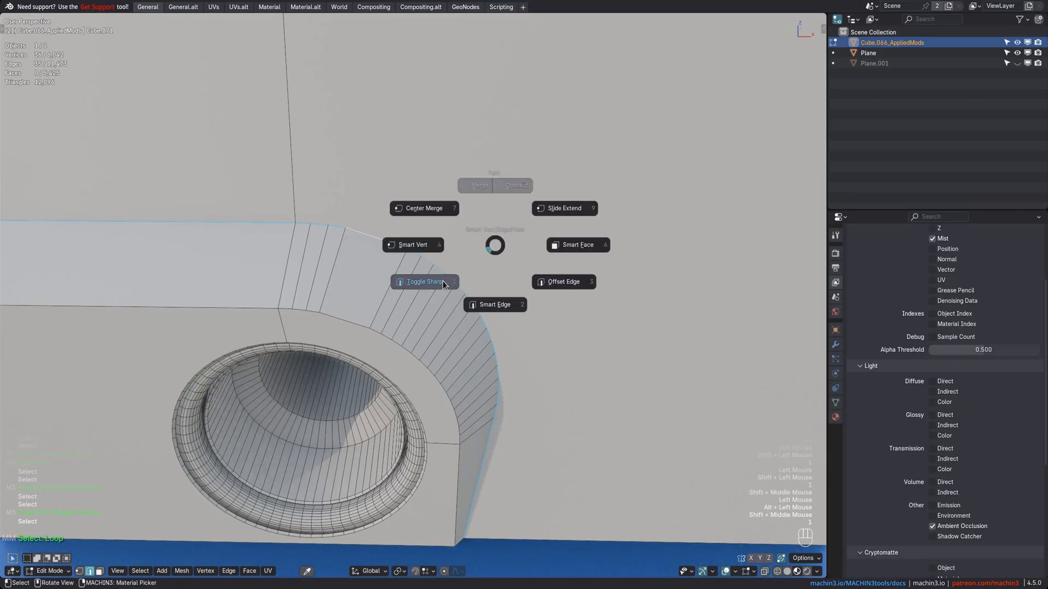
mouse_move(425, 282)
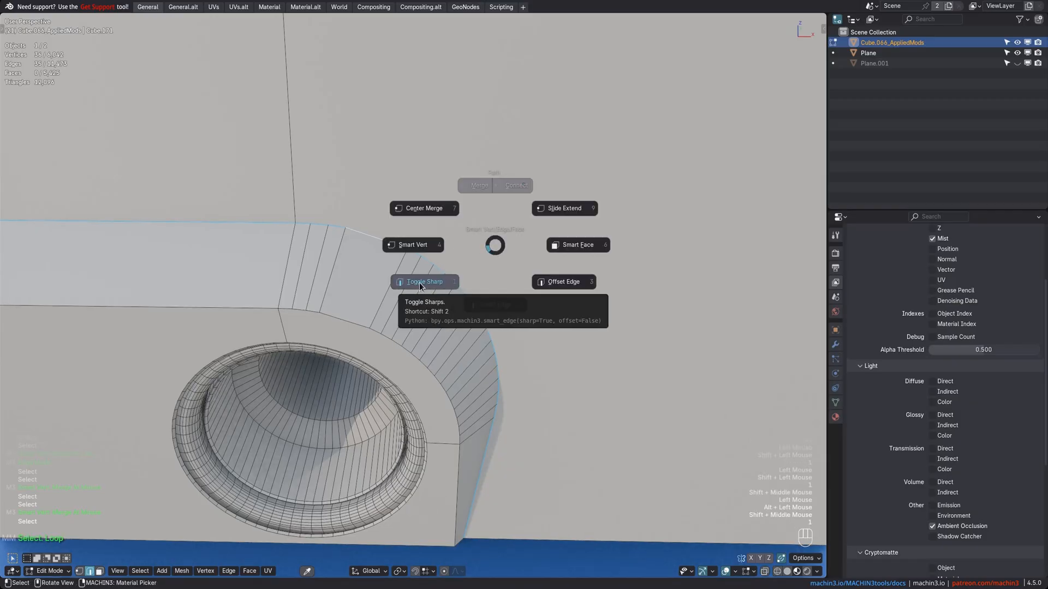
left_click(424, 282)
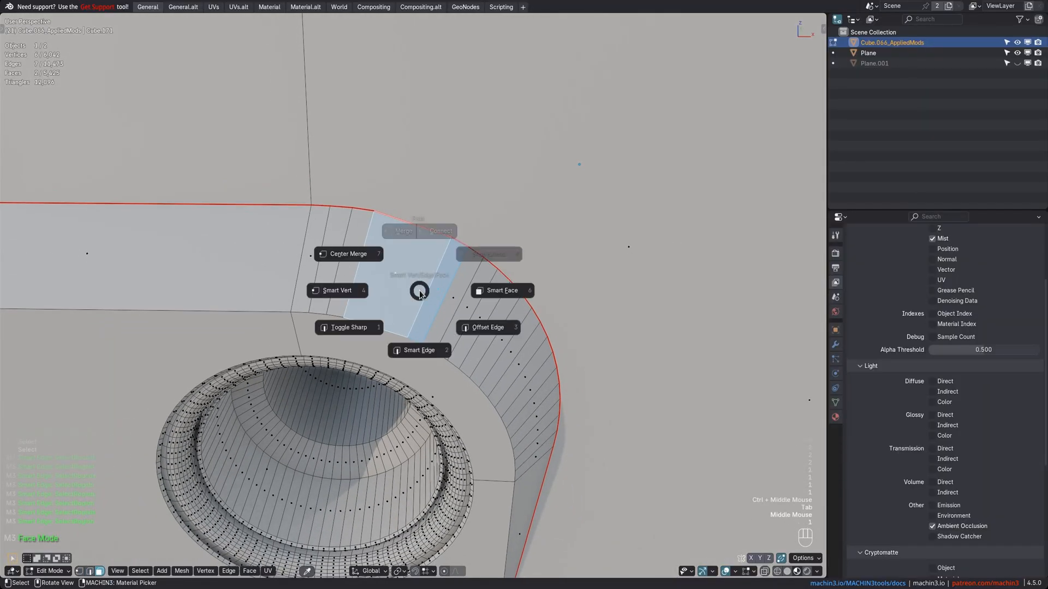
left_click(503, 290)
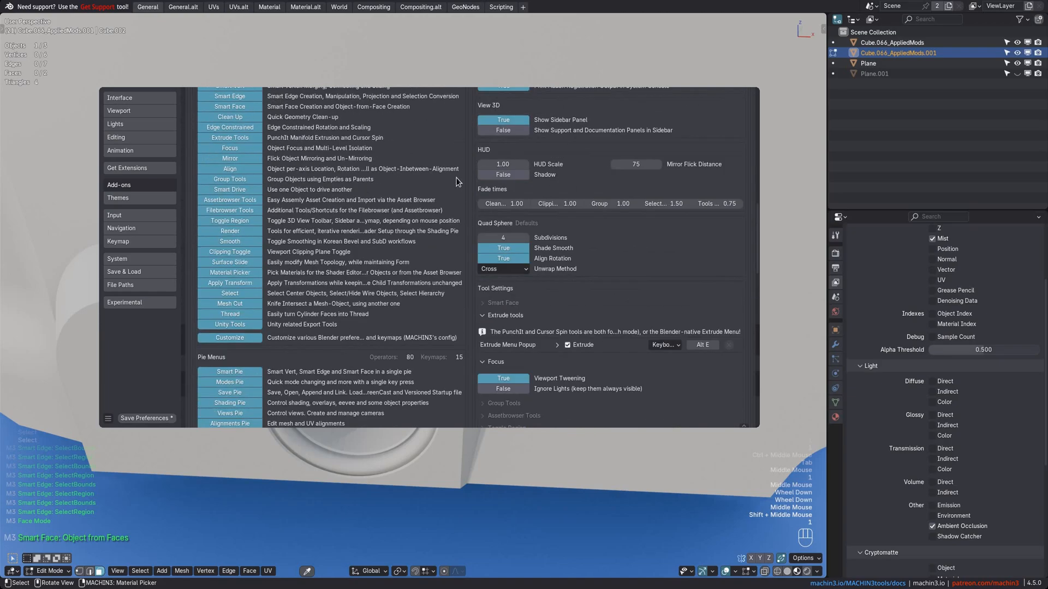
Step: Expand the Smart Pie settings to show Smart Vert, Edge and Face keymaps
left_click(469, 185)
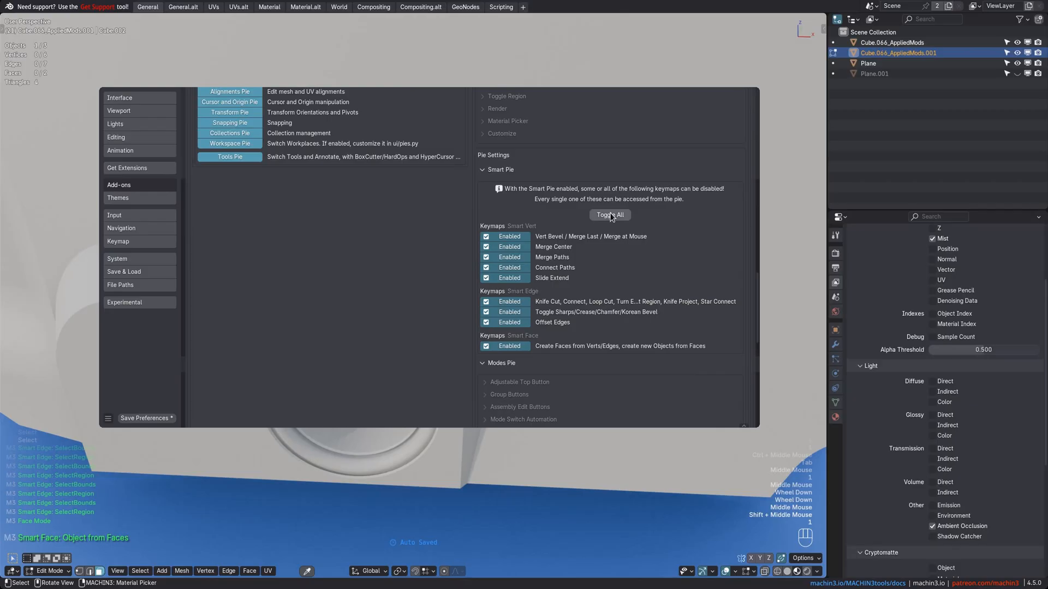
left_click(609, 215)
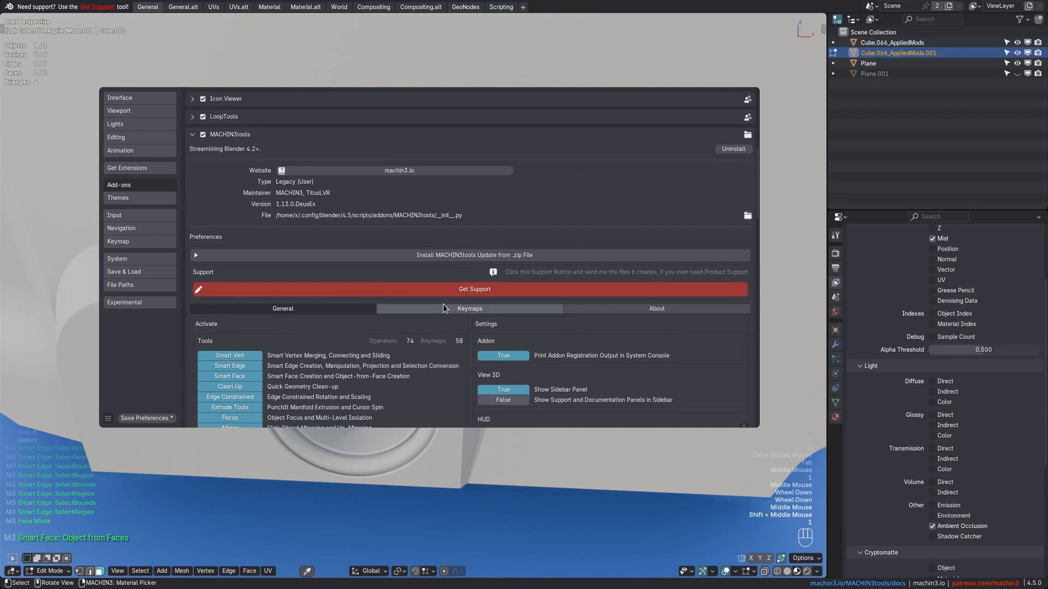
Step: Show the MACHIN3tools Keymaps tab and set the Smart Pie shortcut field awaiting a key
left_click(469, 308)
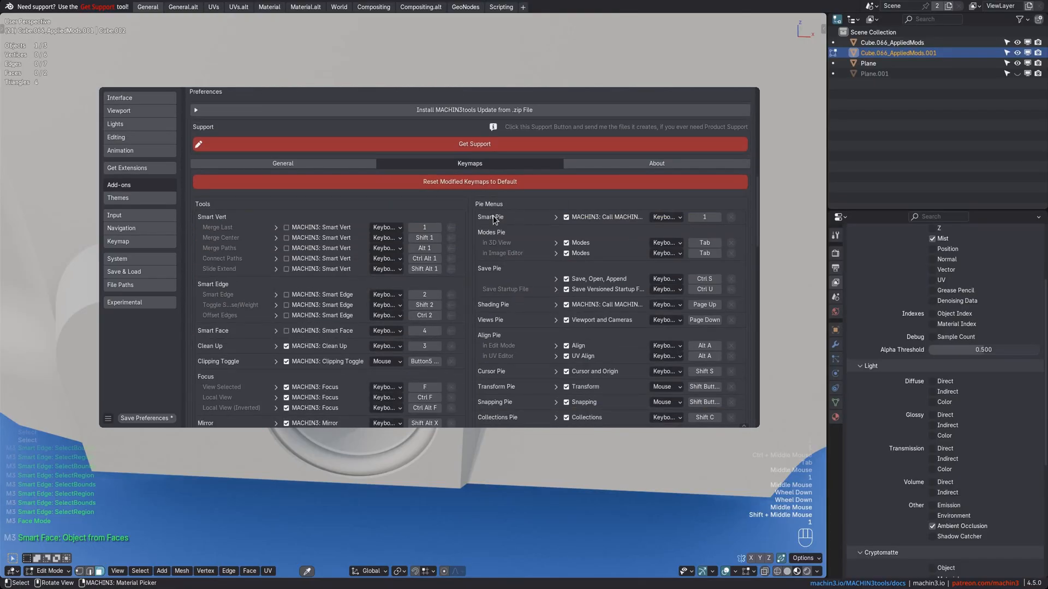
left_click(704, 217)
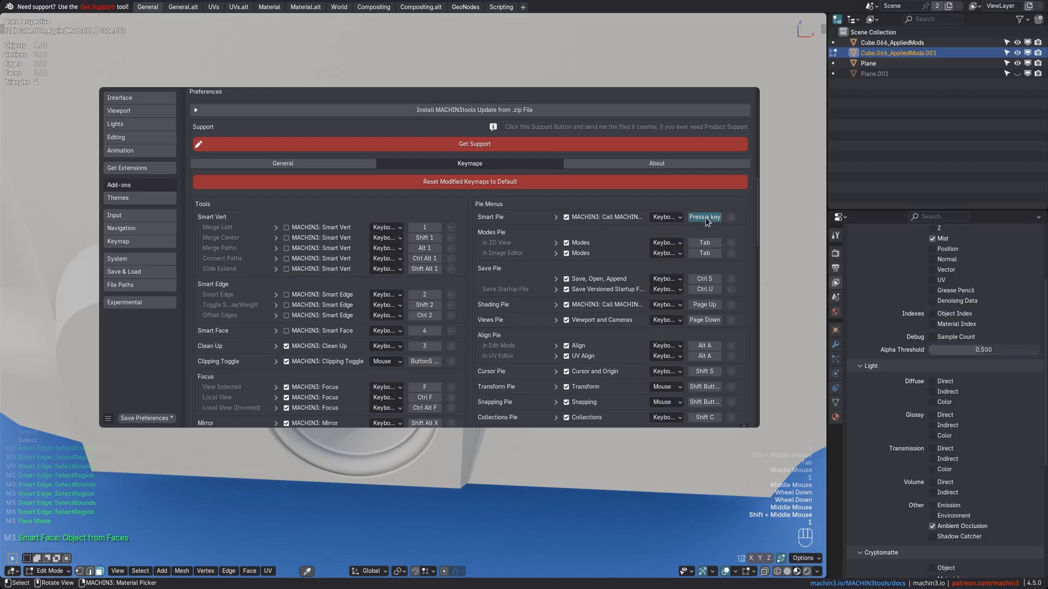